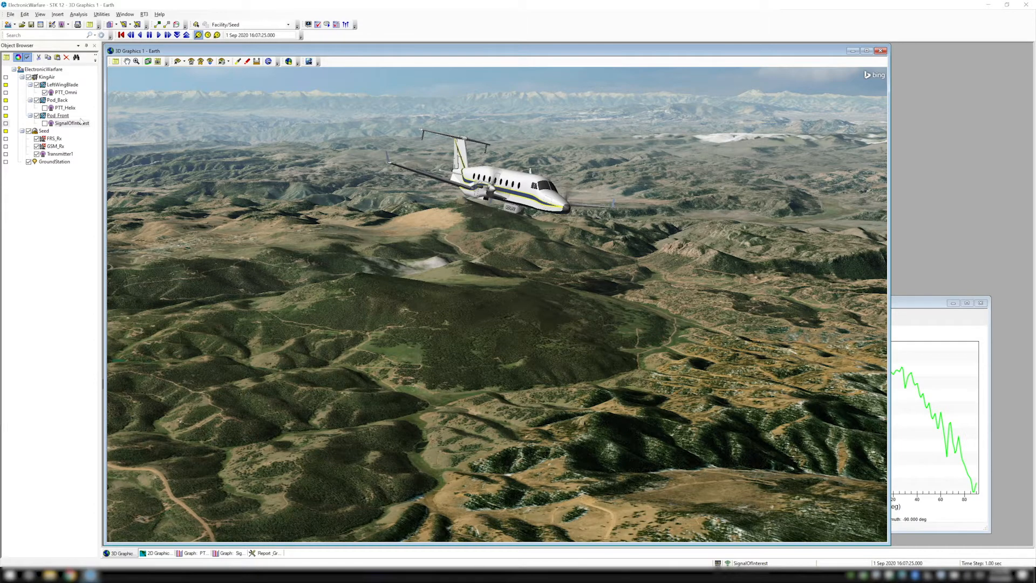
- Bring up the SignalOfInterest transmitter's properties from the Object Browser
double_click(71, 123)
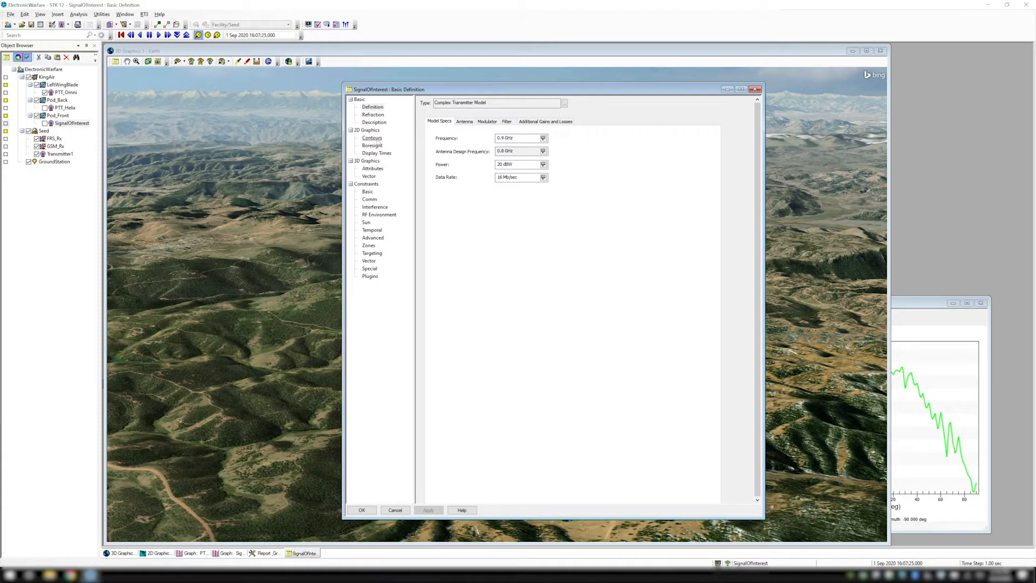
- Switch on 2D Graphics contours for SignalOfInterest with Antenna Gain as the contour type
left_click(372, 137)
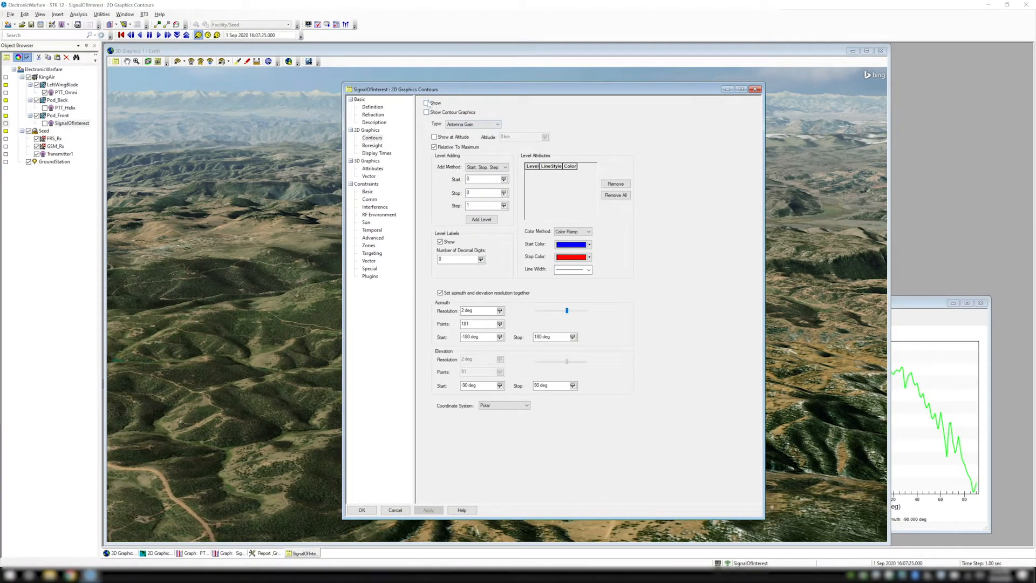
left_click(427, 103)
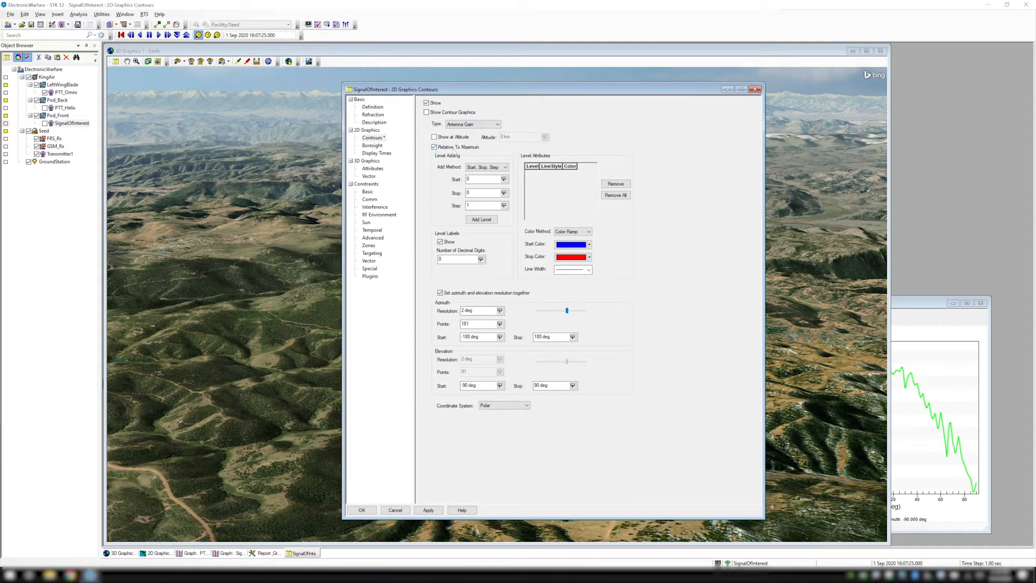
left_click(496, 124)
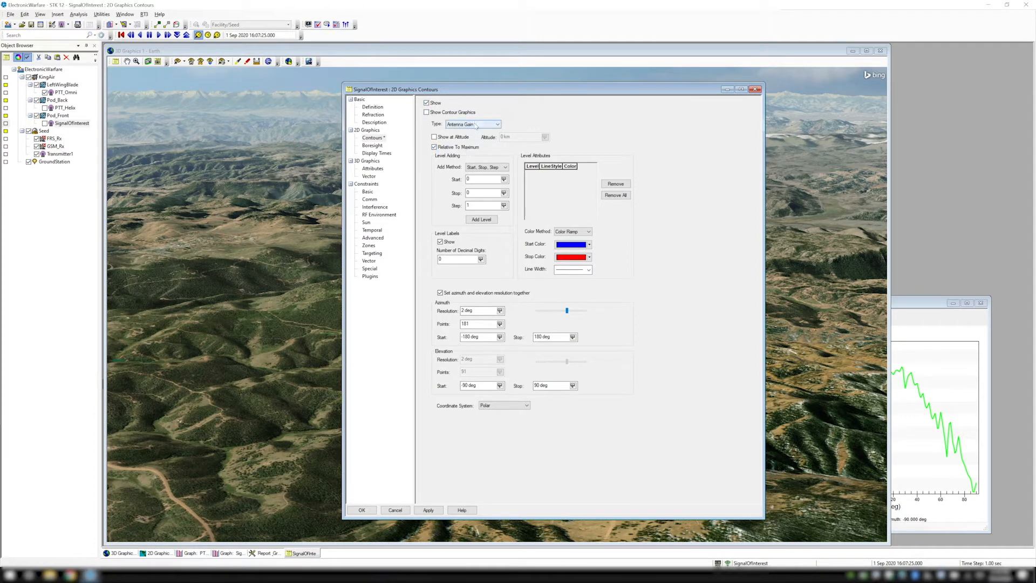
- Bring the Antenna Gain Az Cut vs Elevation graph forward to review it
left_click(497, 124)
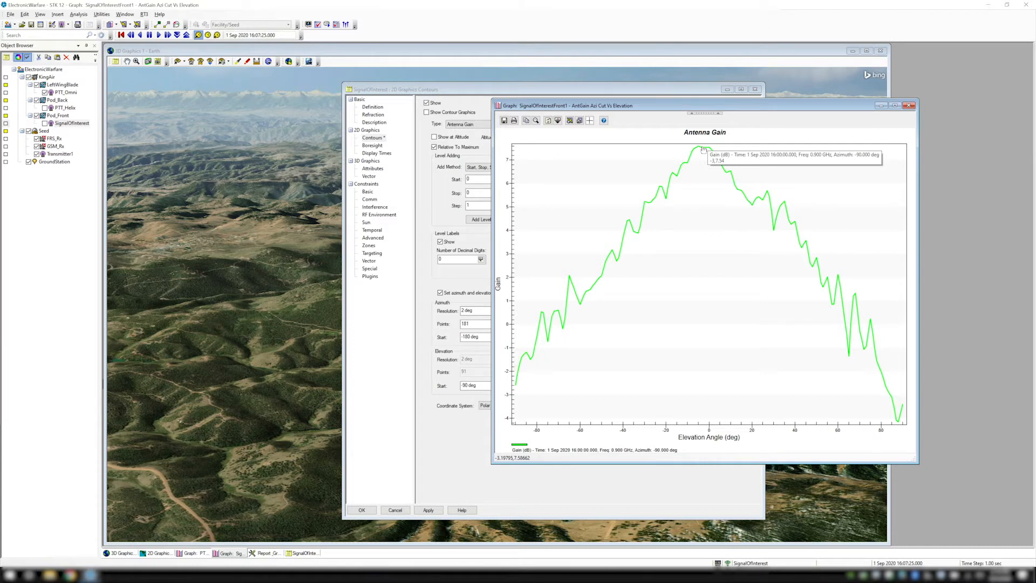
mouse_move(443, 487)
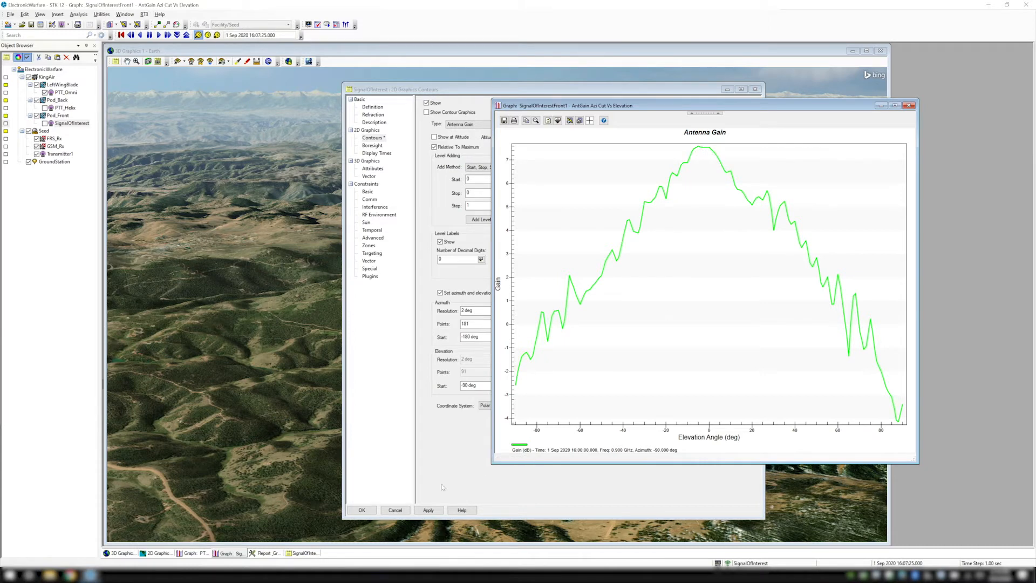
mouse_move(517, 387)
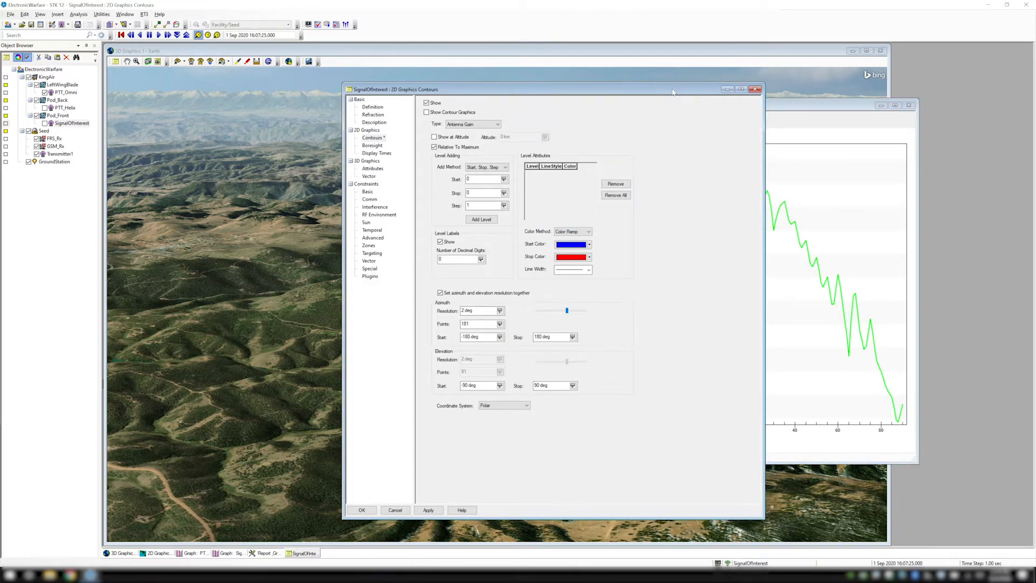
mouse_move(560, 188)
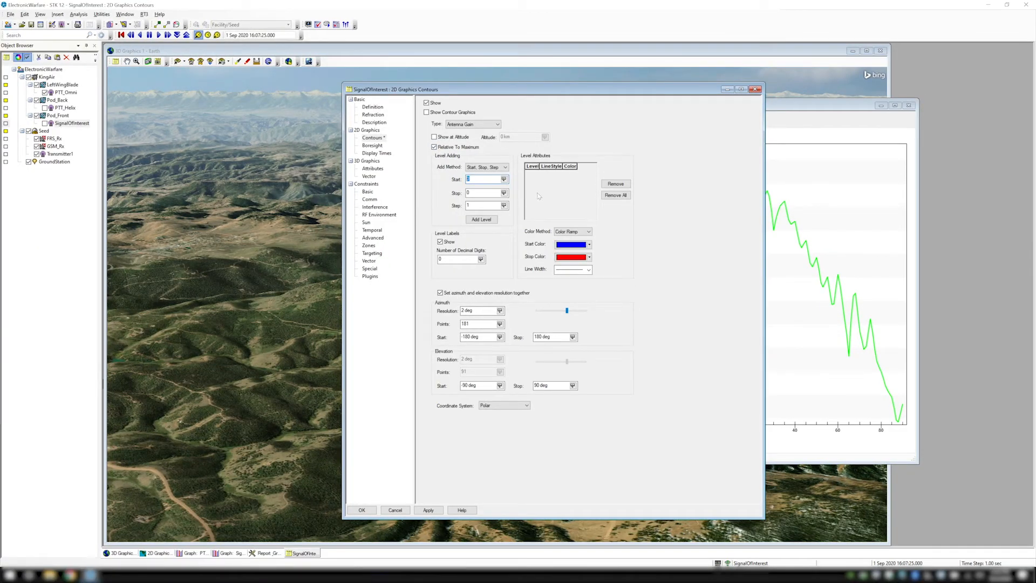
- Add antenna gain contour levels from -10 to 0 in steps of 2 with explicit colours
type("-1")
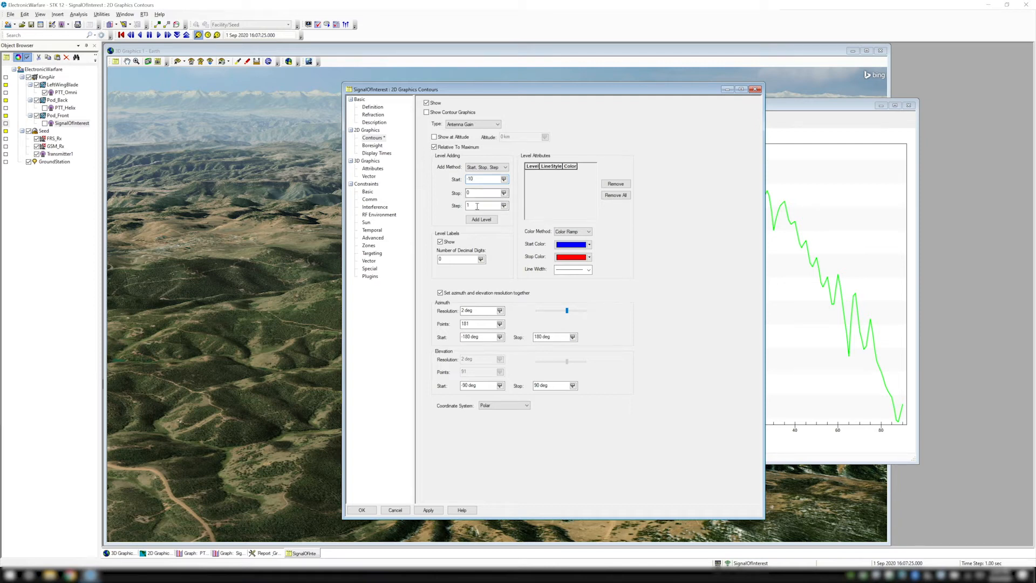
type("2")
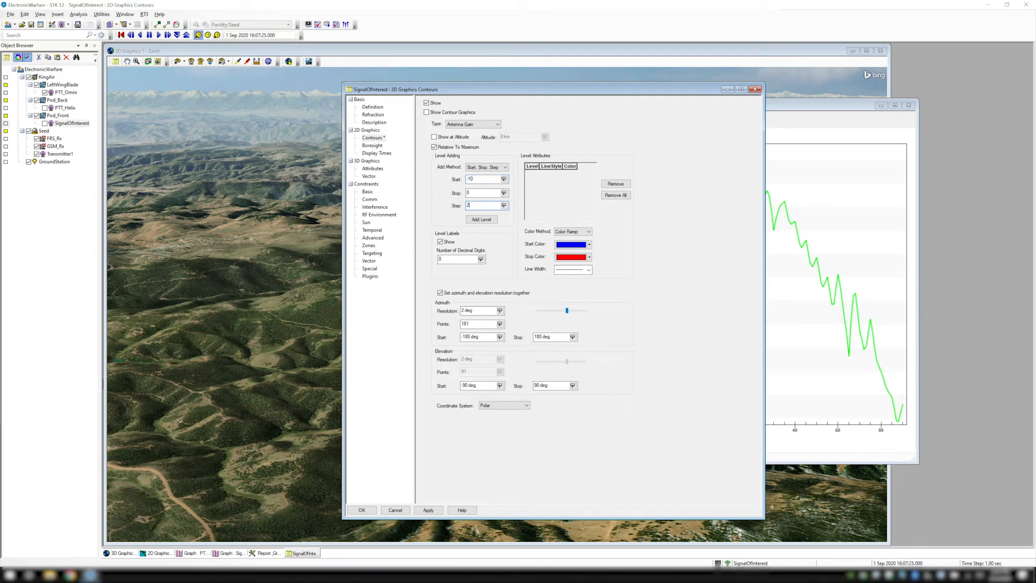
left_click(481, 219)
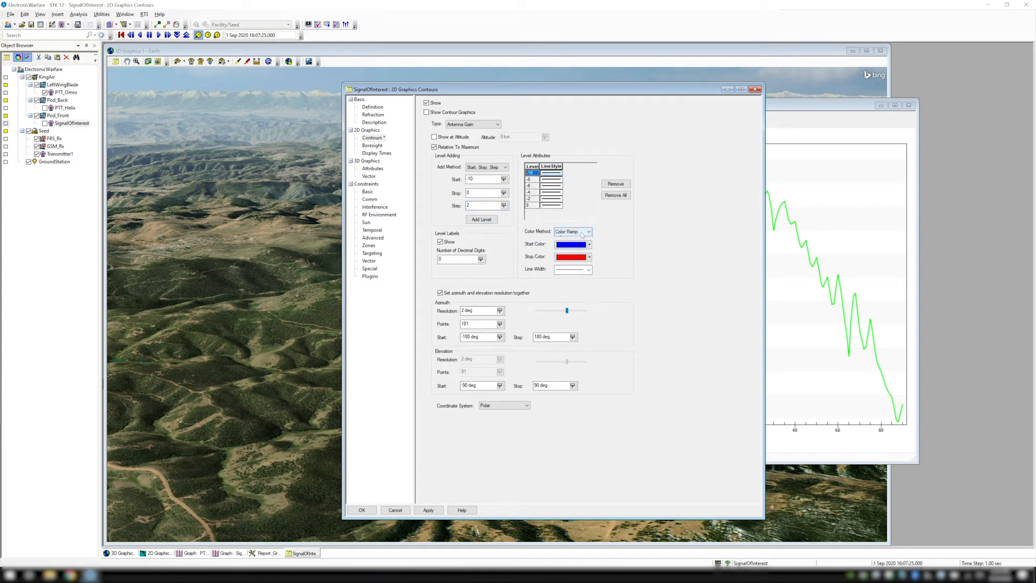
left_click(587, 231)
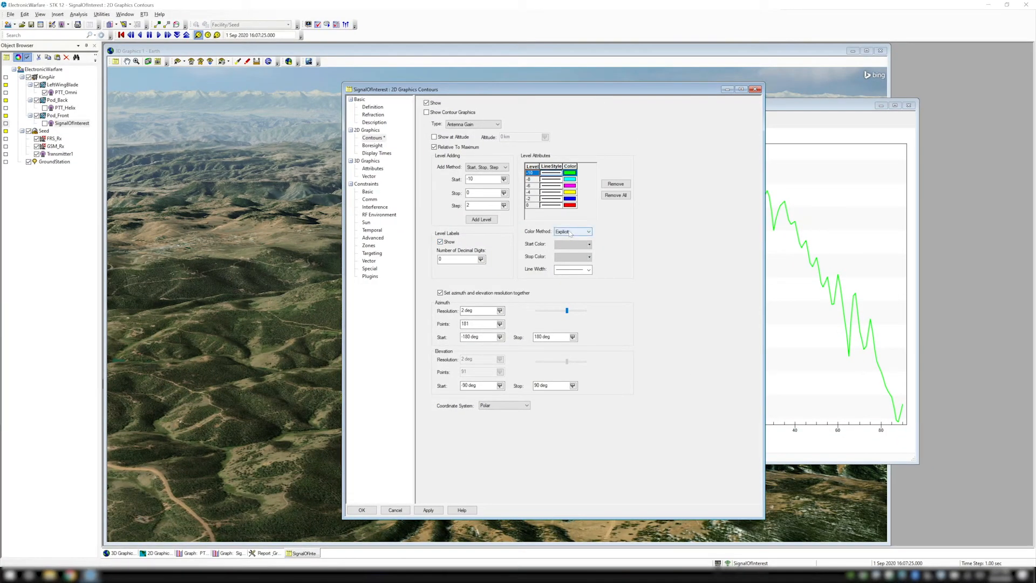
- Colour the levels with a blue-to-red ramp, show contour graphics, and apply
left_click(587, 231)
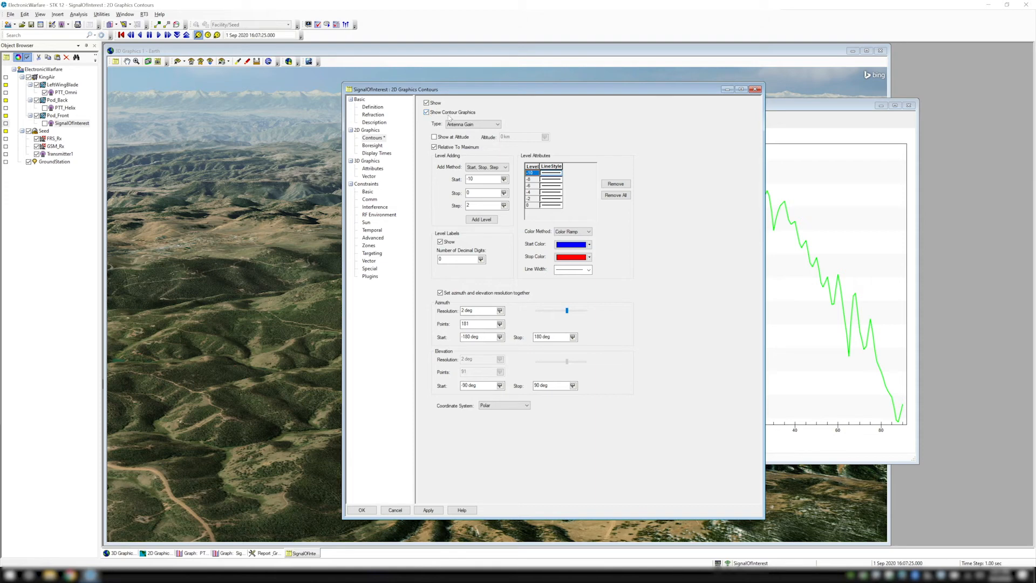
left_click(429, 509)
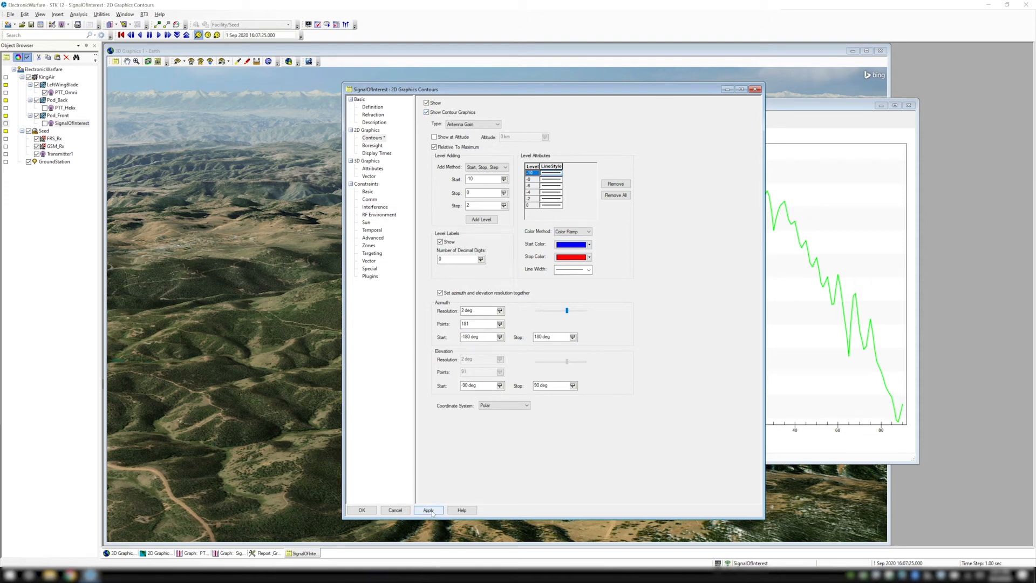
left_click(429, 510)
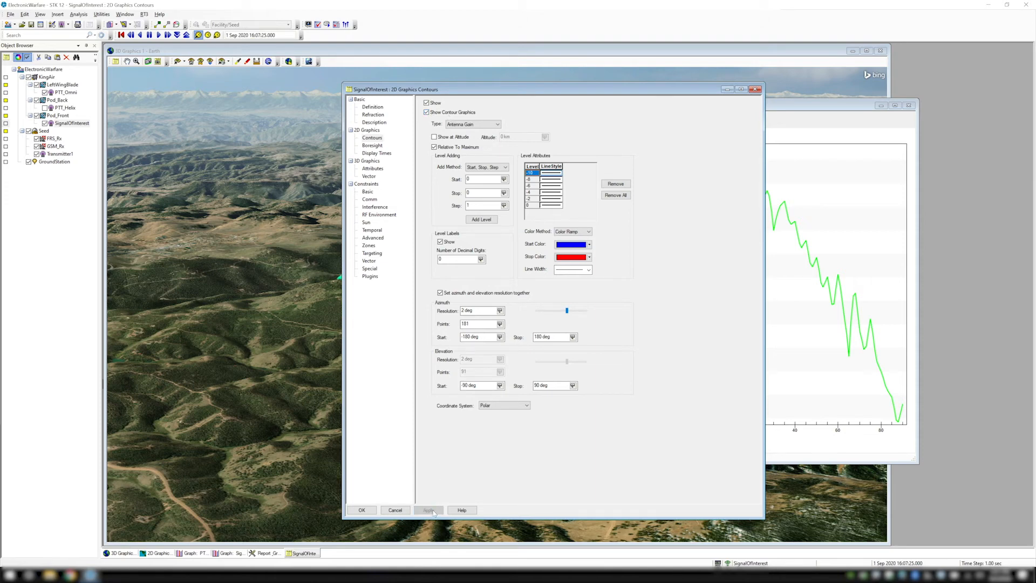